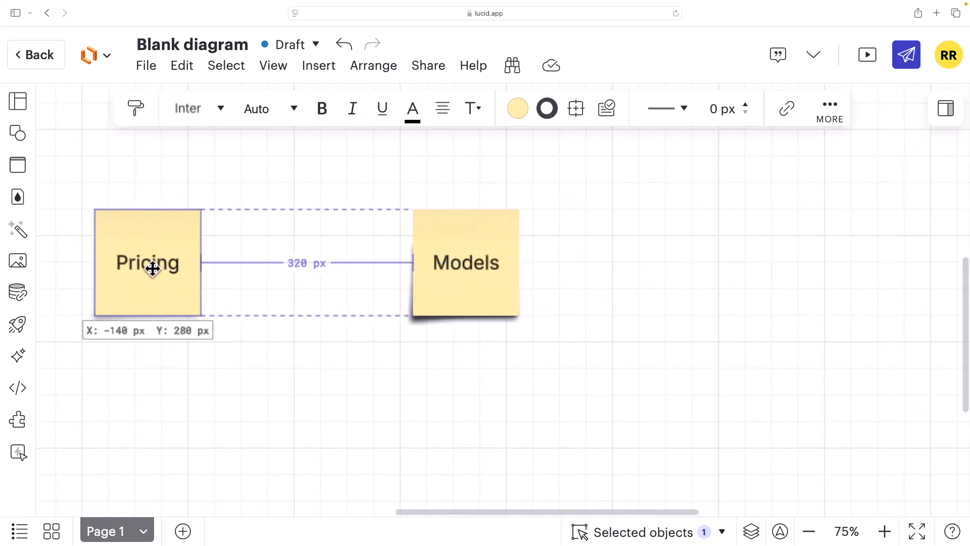
Move the Pricing sticky note left of Models, level with it on the same row.
left_click_drag(147, 262, 121, 262)
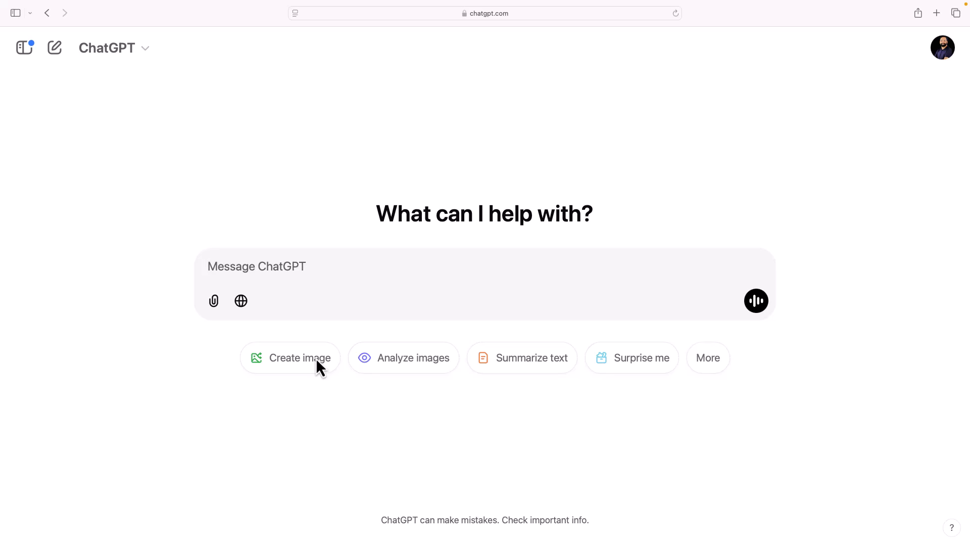
View the free plan's model choices, then the paid plan's GPT-4o, o1 and o1-mini list.
left_click(114, 49)
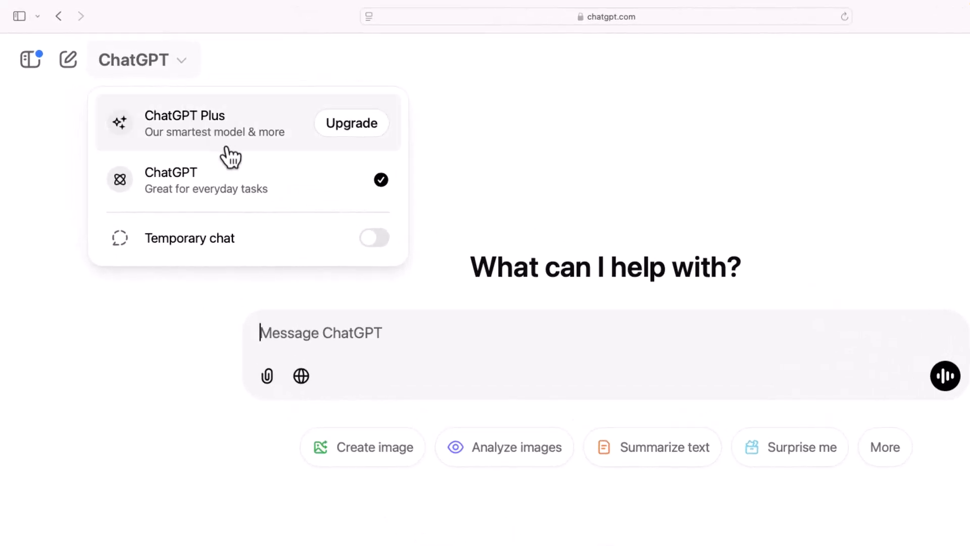
mouse_move(214, 196)
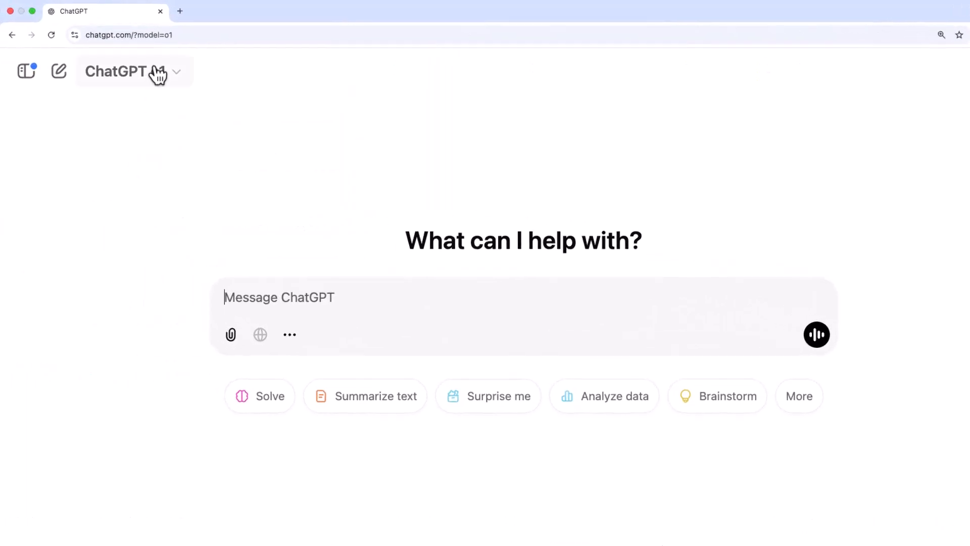
left_click(124, 72)
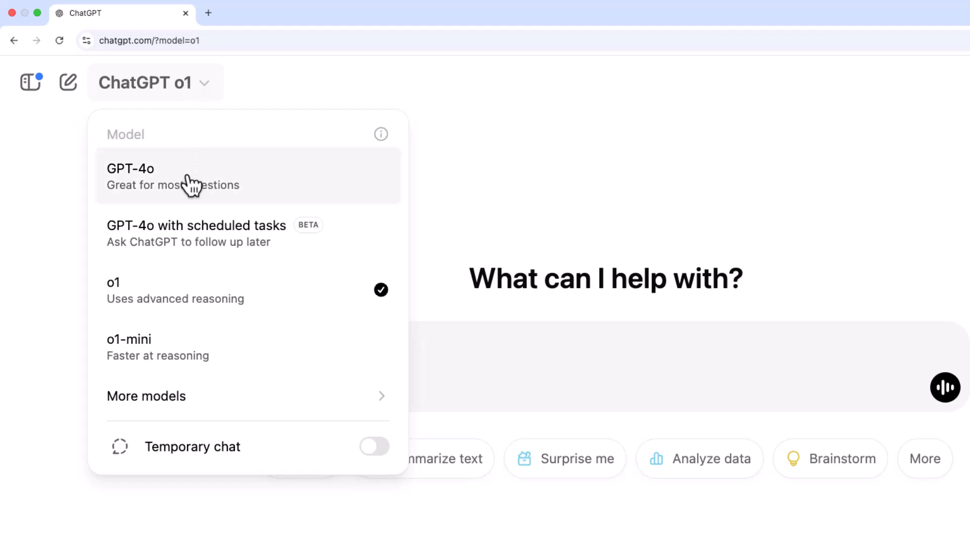
mouse_move(188, 242)
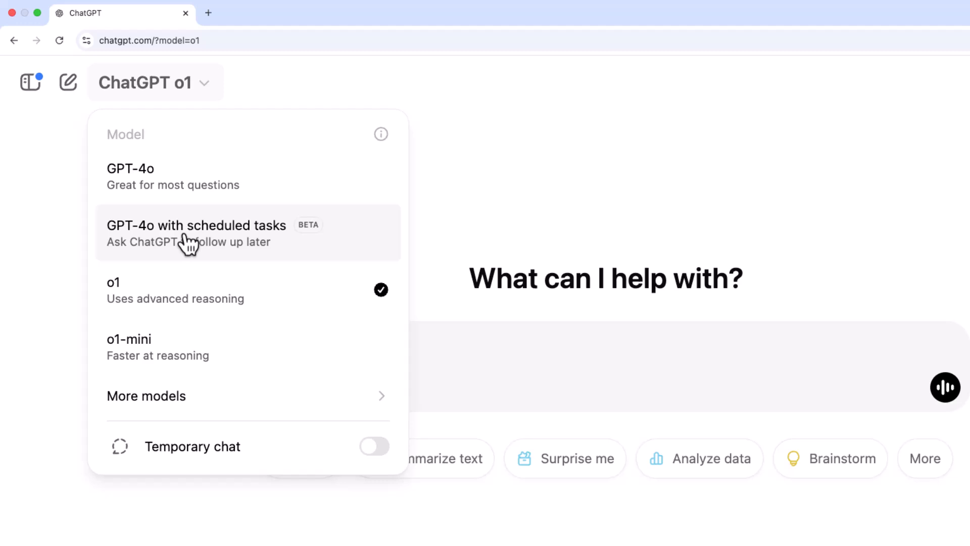
mouse_move(198, 334)
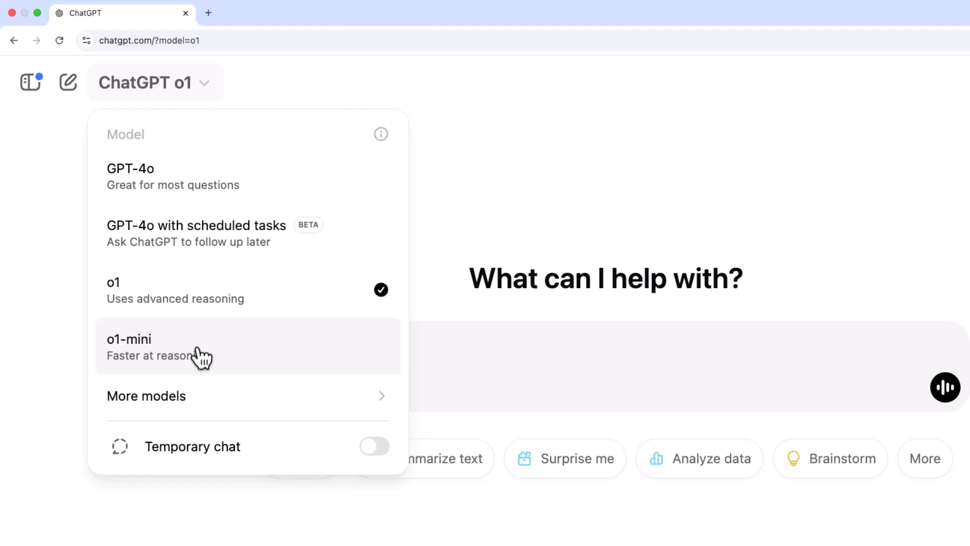
mouse_move(180, 303)
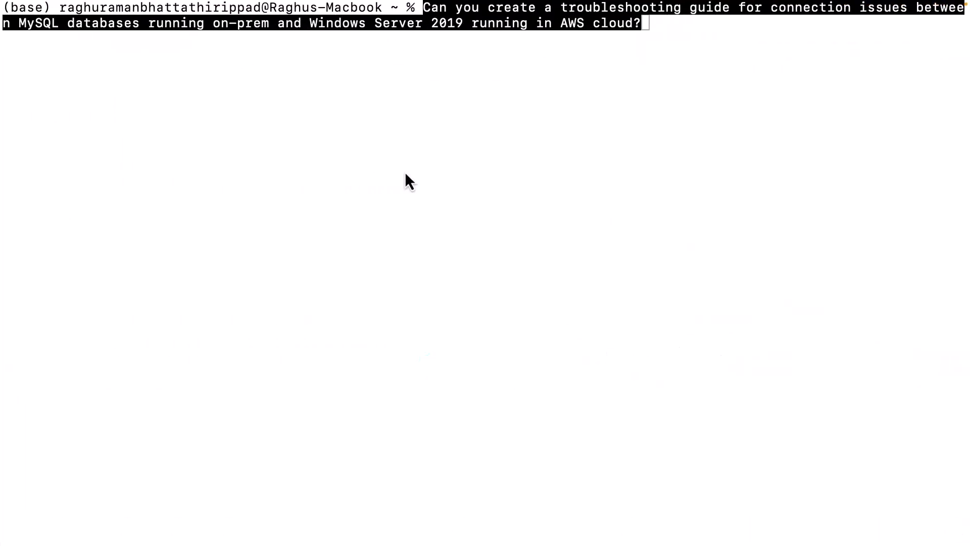
Send the free model the MySQL-to-AWS connection troubleshooting guide question copied from Terminal.
left_click_drag(461, 23, 643, 22)
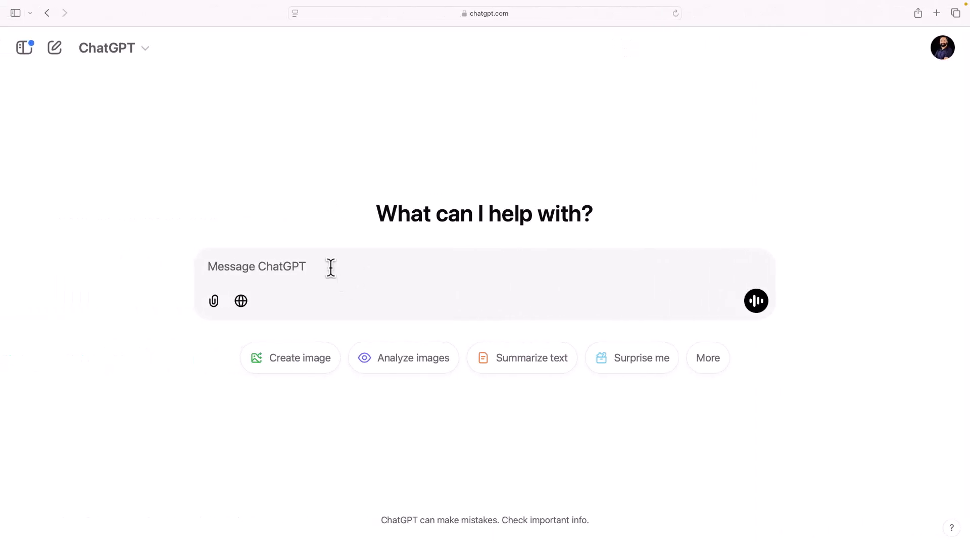
type("Can you create a troubleshooting guide for connection issues between MySQL databases running on-prem and Windows Server 2019 running in AWS cloud?")
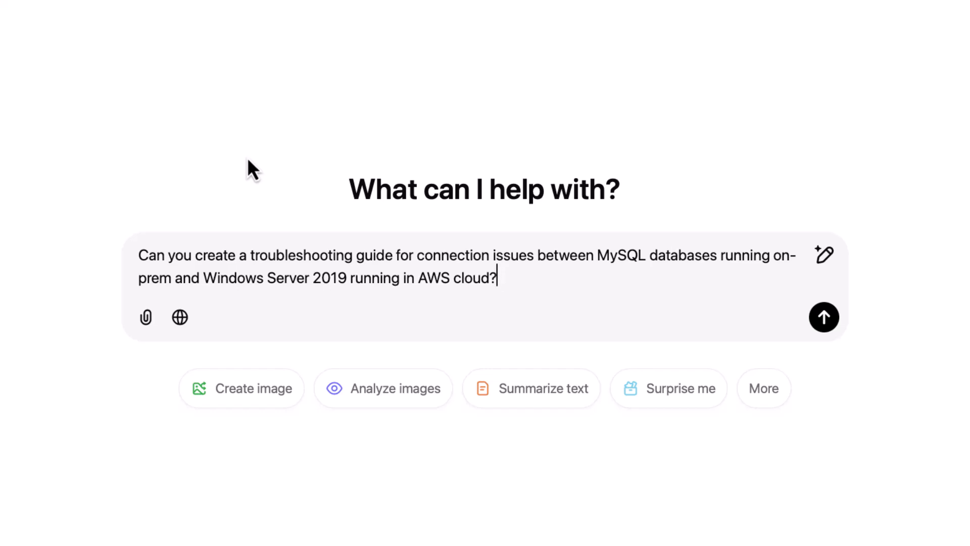
left_click(824, 317)
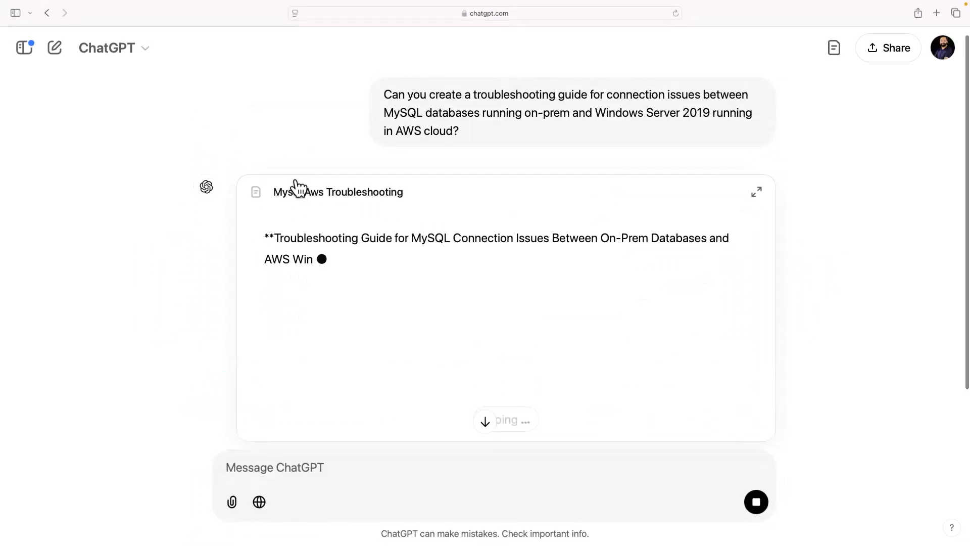
Open the Mysql Aws Troubleshooting canvas document and scroll into it.
left_click(338, 192)
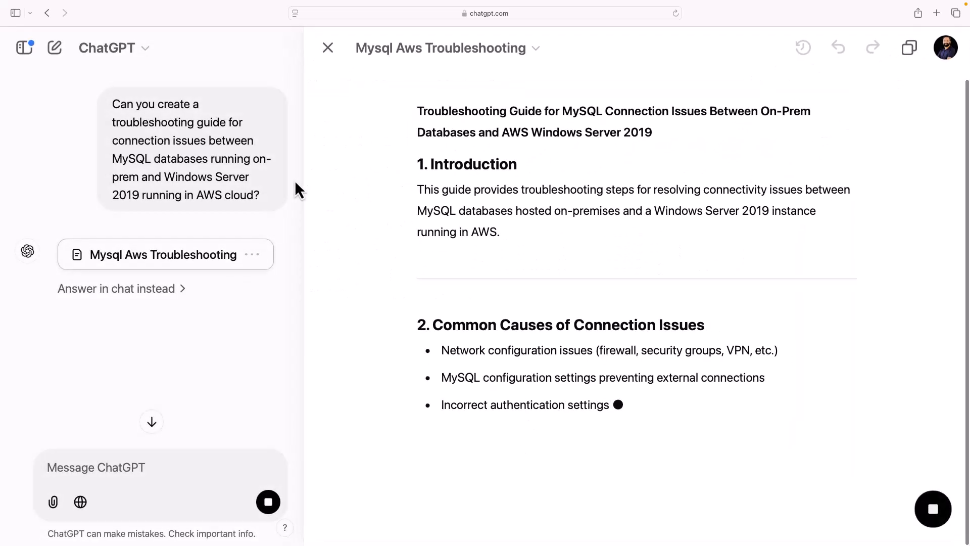
scroll("down", 3)
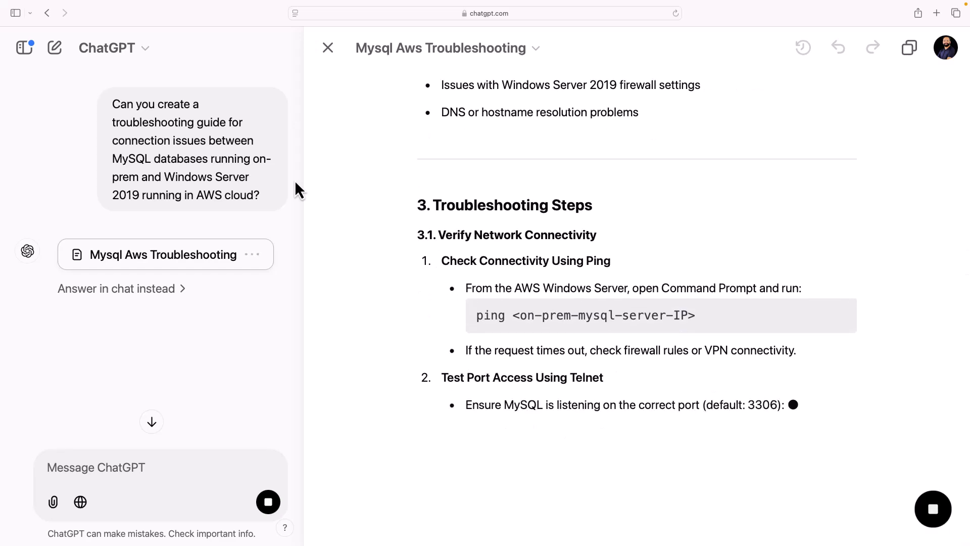
scroll("down", 3)
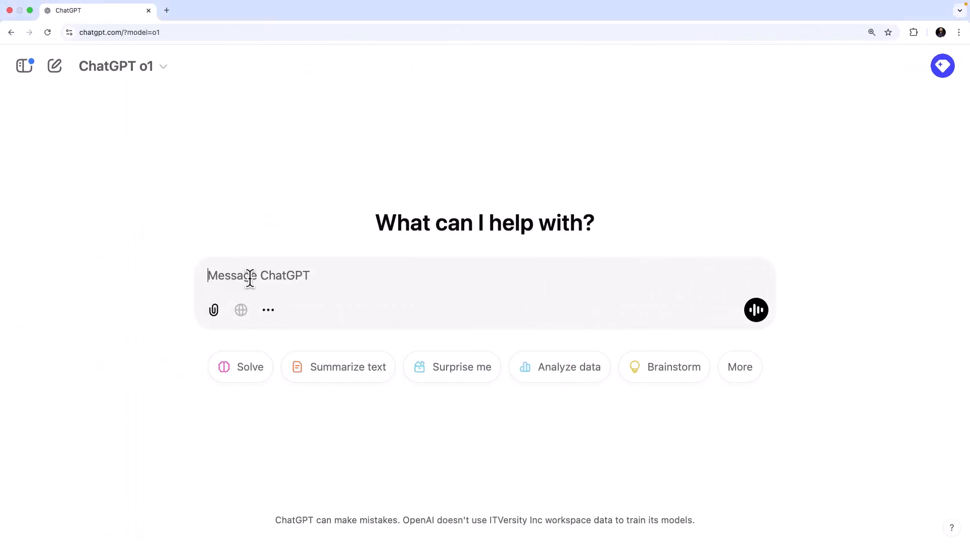
mouse_move(313, 308)
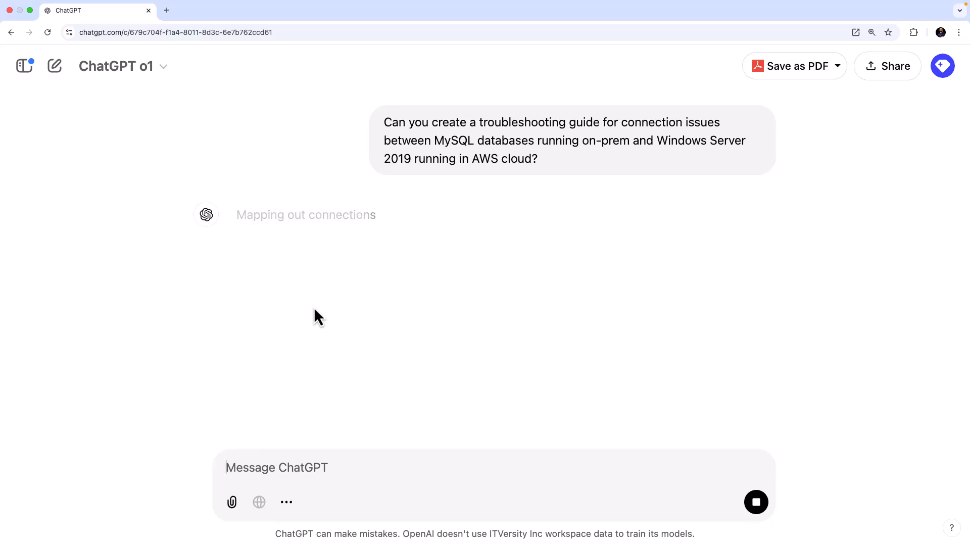
Scroll down while o1 starts answering the MySQL-to-AWS troubleshooting question.
scroll("down", 3)
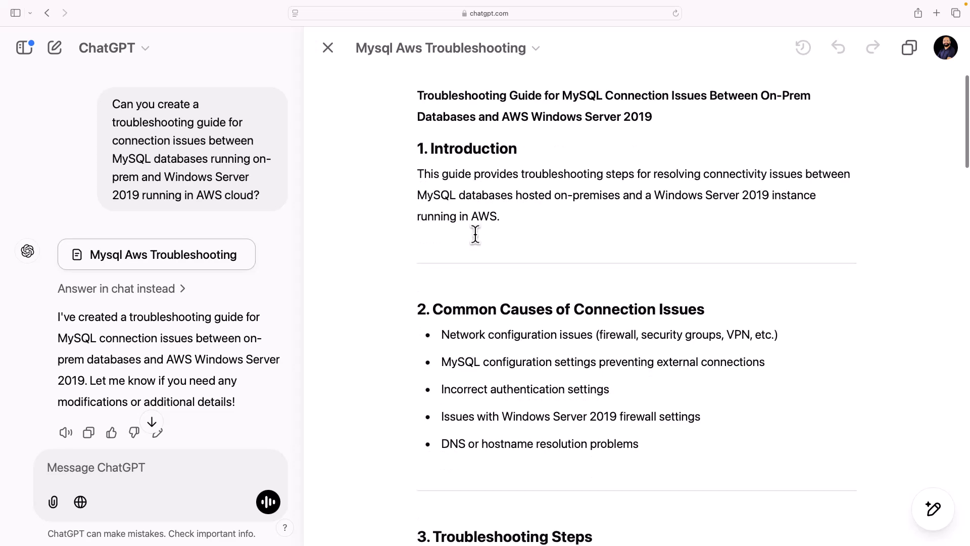
Scroll through the free model's MySQL-to-AWS troubleshooting guide in canvas.
scroll("down", 3)
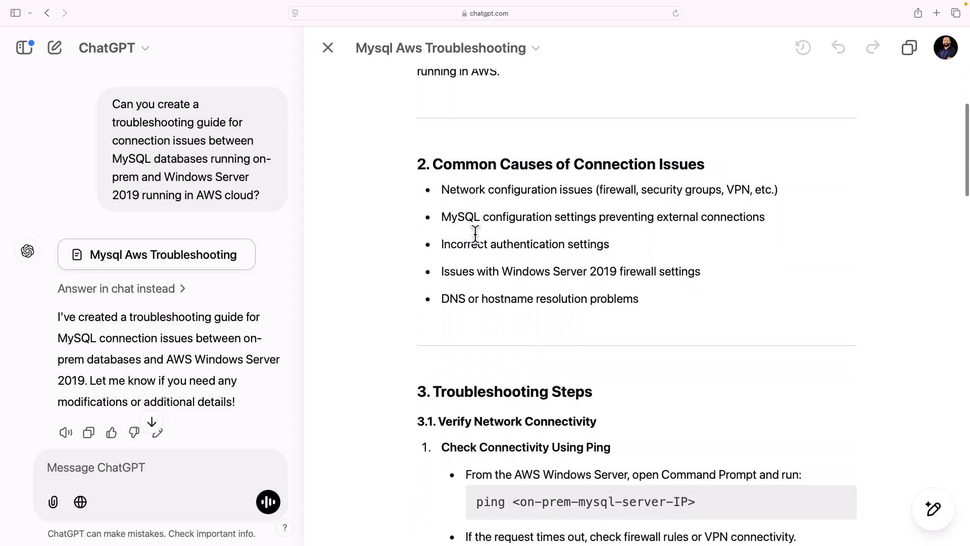
scroll("down", 3)
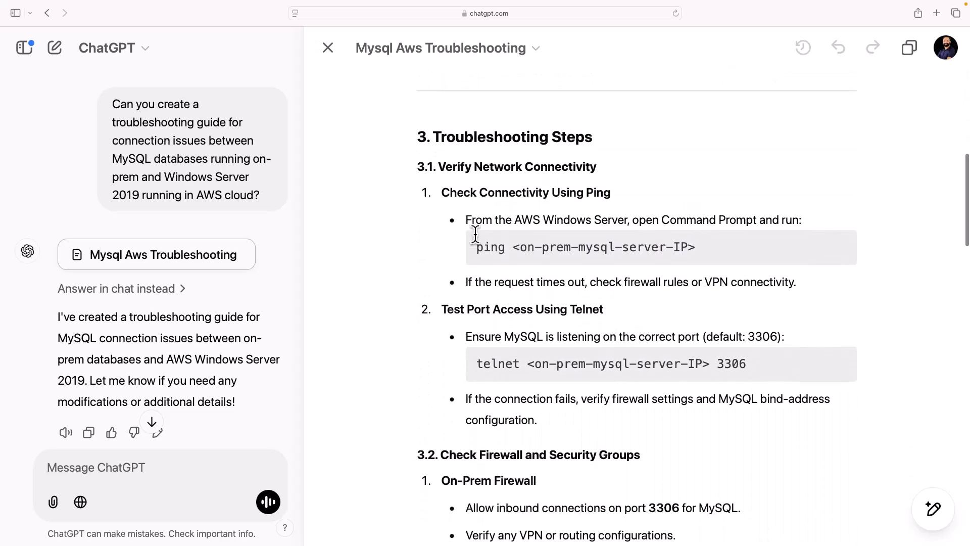
scroll("down", 3)
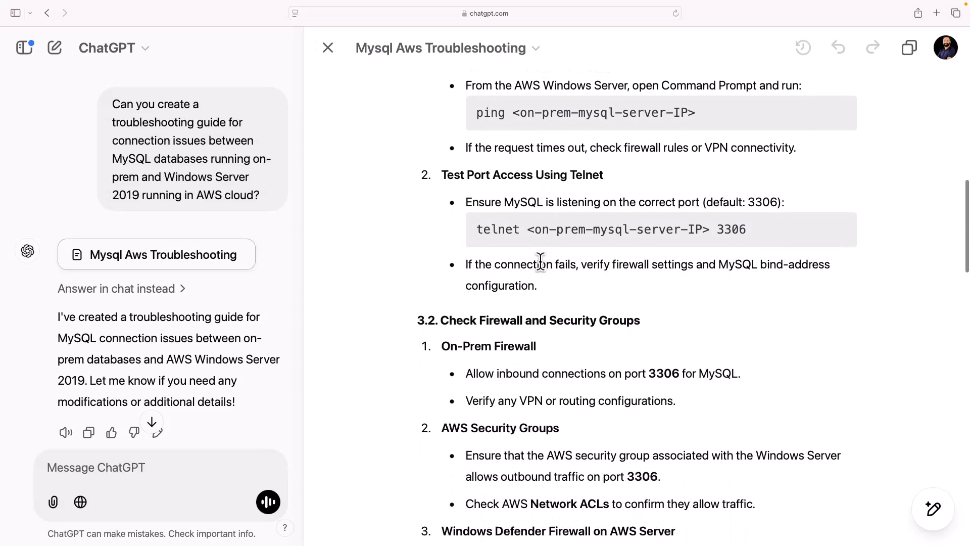
Read o1's detailed answer covering connectivity, firewalls and AWS security groups.
left_click(327, 48)
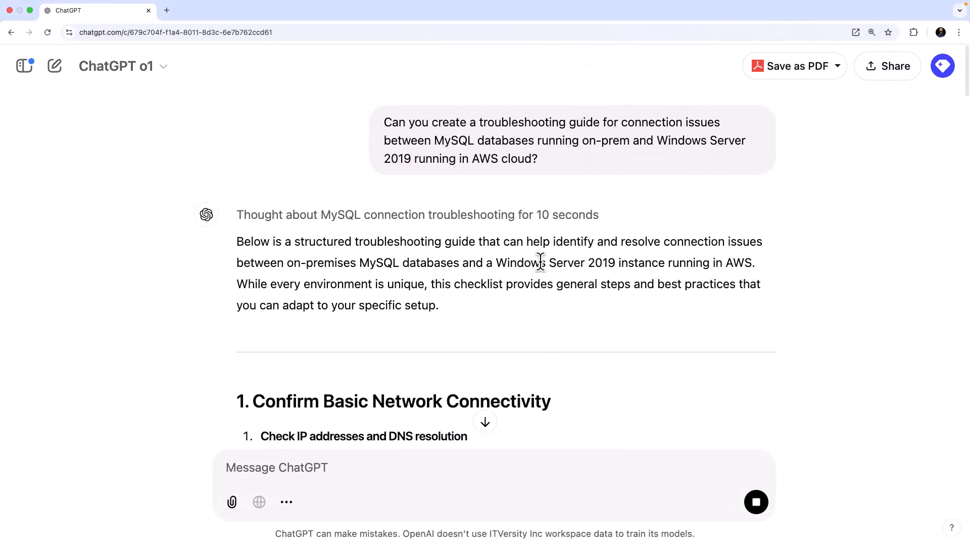
scroll("down", 3)
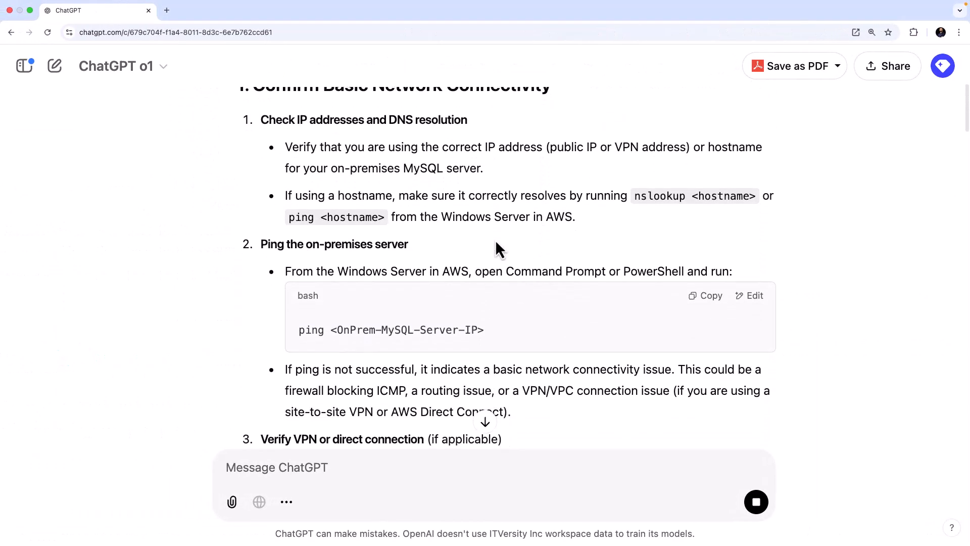
scroll("down", 3)
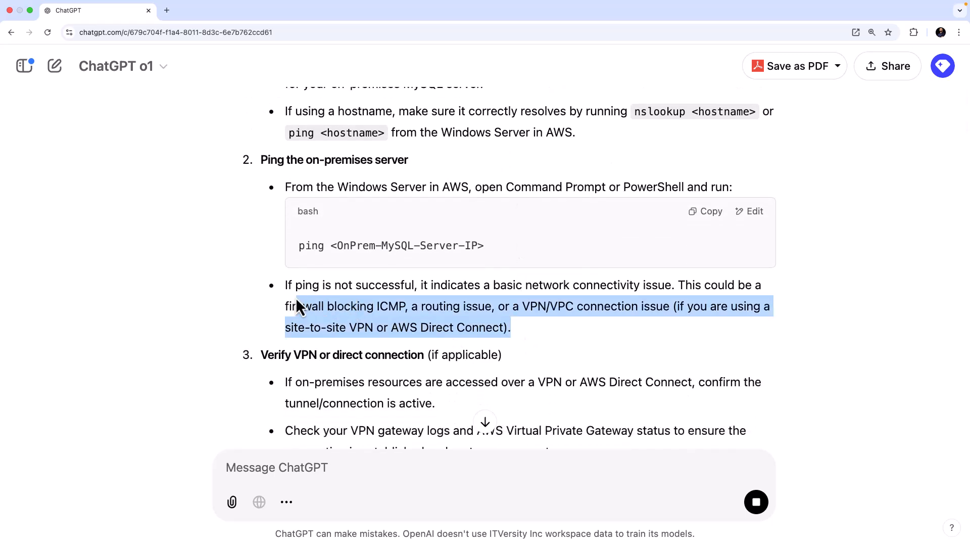
scroll("down", 3)
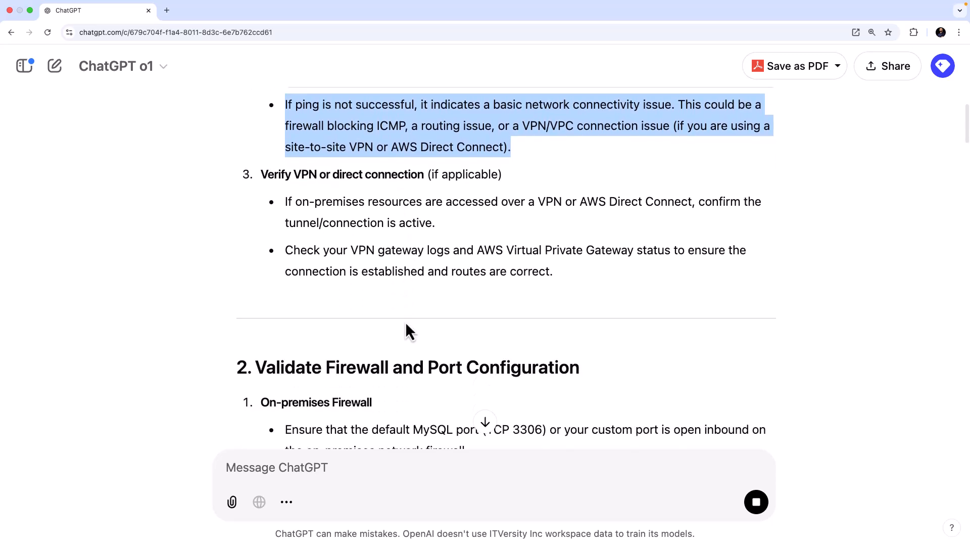
scroll("down", 3)
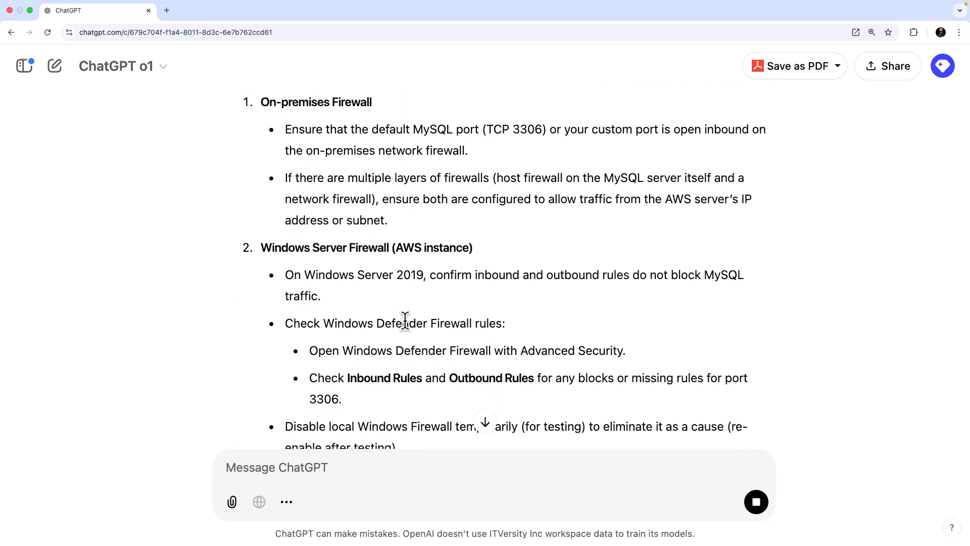
scroll("down", 3)
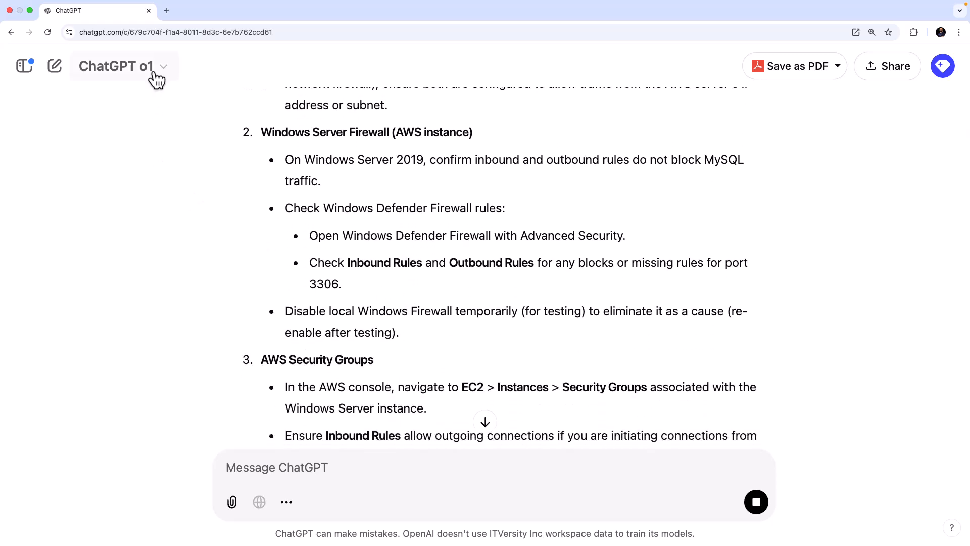
left_click(122, 66)
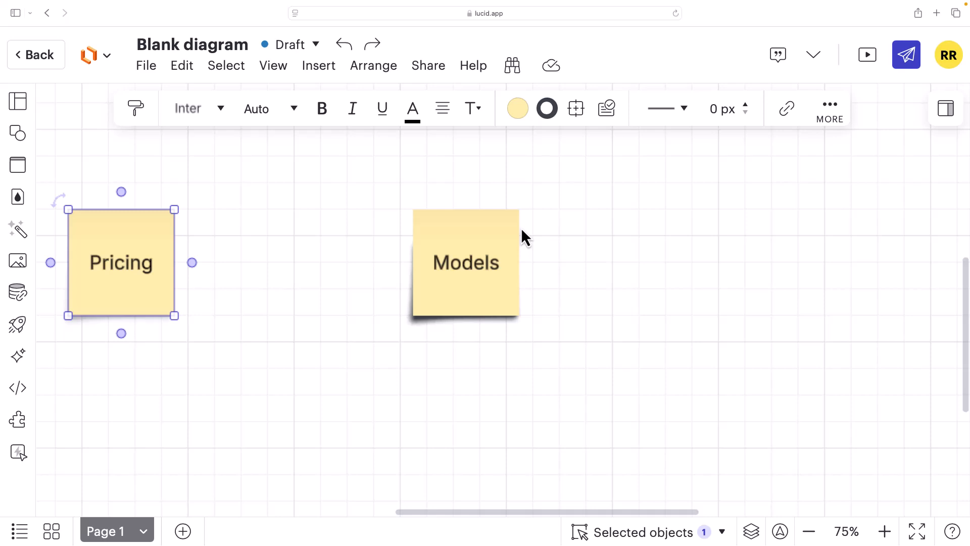
Place Models between Pricing and Limits, aligned using the smart guides.
left_click_drag(466, 262, 306, 262)
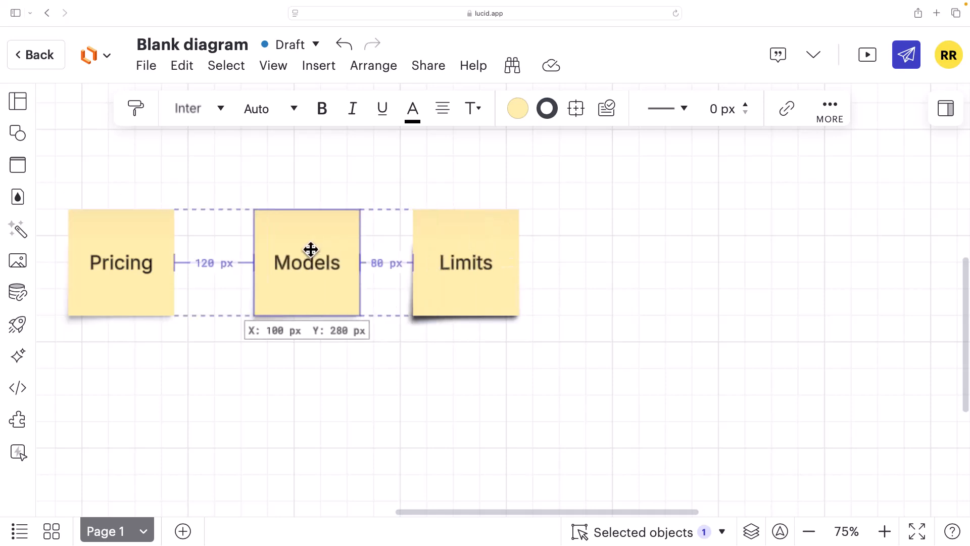
left_click(422, 403)
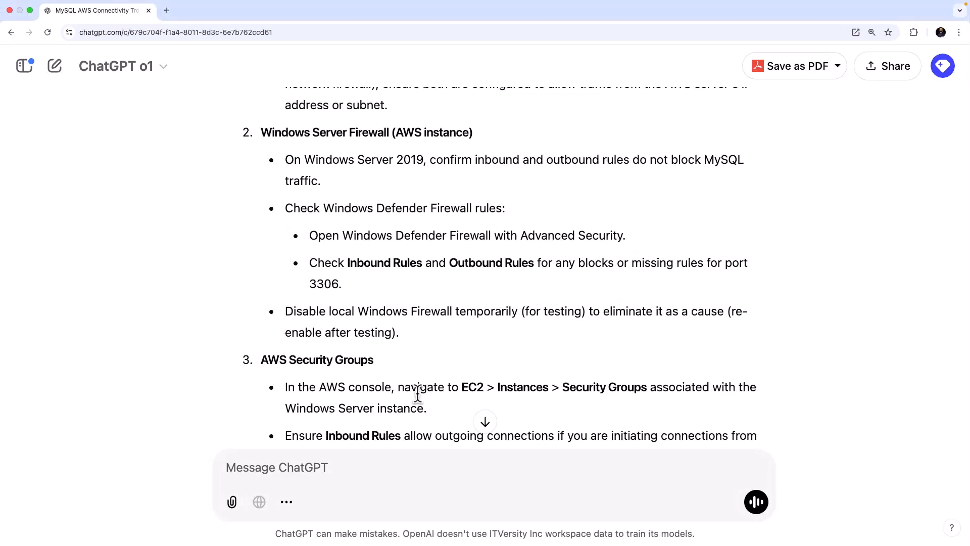
left_click(122, 66)
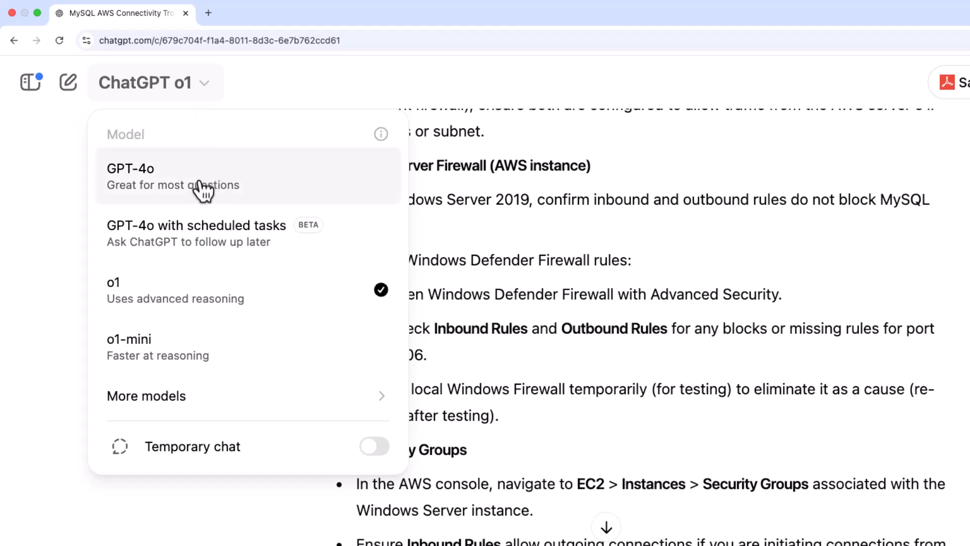
mouse_move(219, 193)
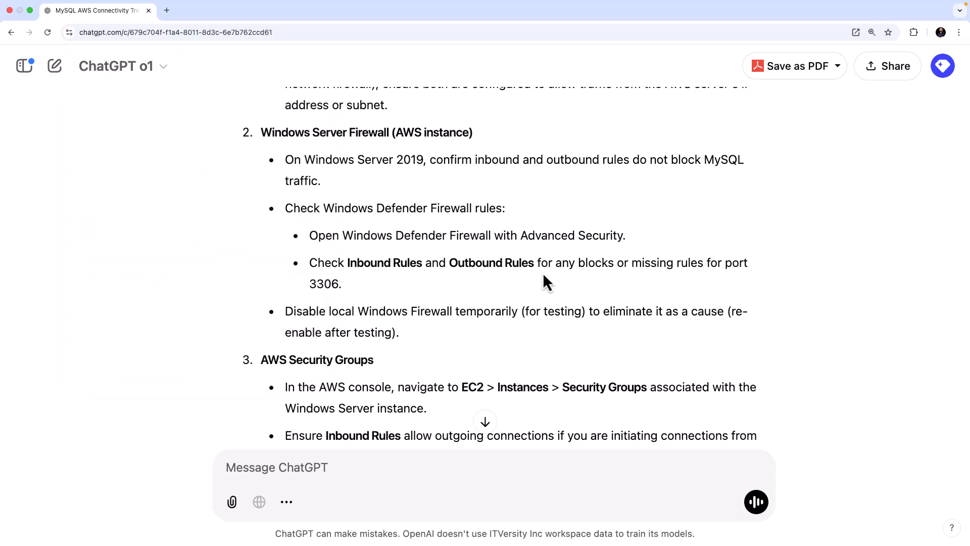
Show the attachment menu with Google Drive, Microsoft OneDrive and upload-from-computer options.
left_click(232, 502)
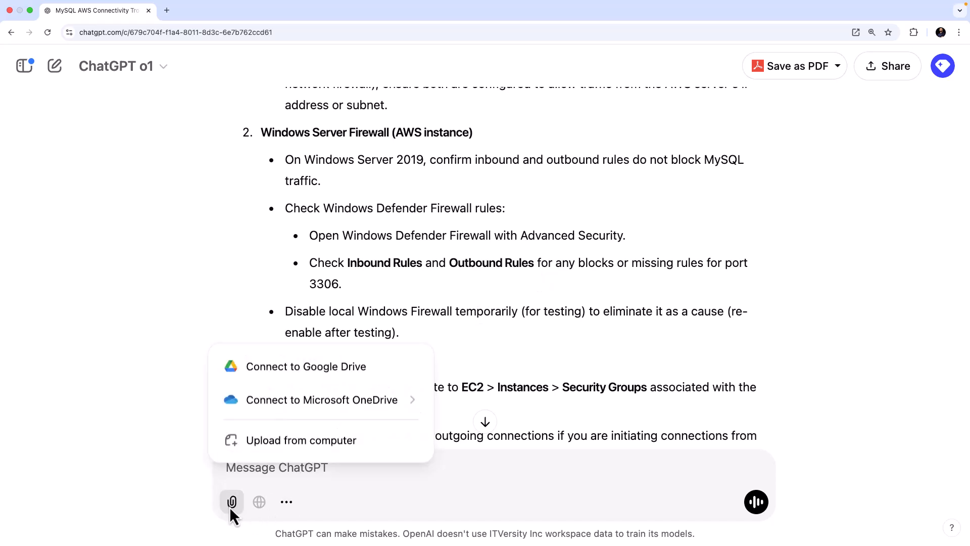
mouse_move(302, 440)
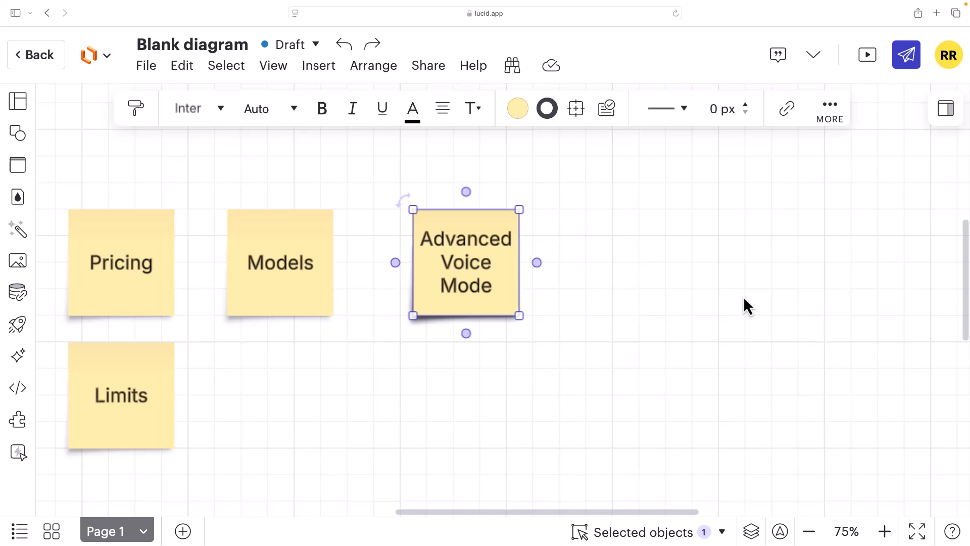
Return to the troubleshooting chat, start voice mode and unmute the microphone.
left_click(96, 10)
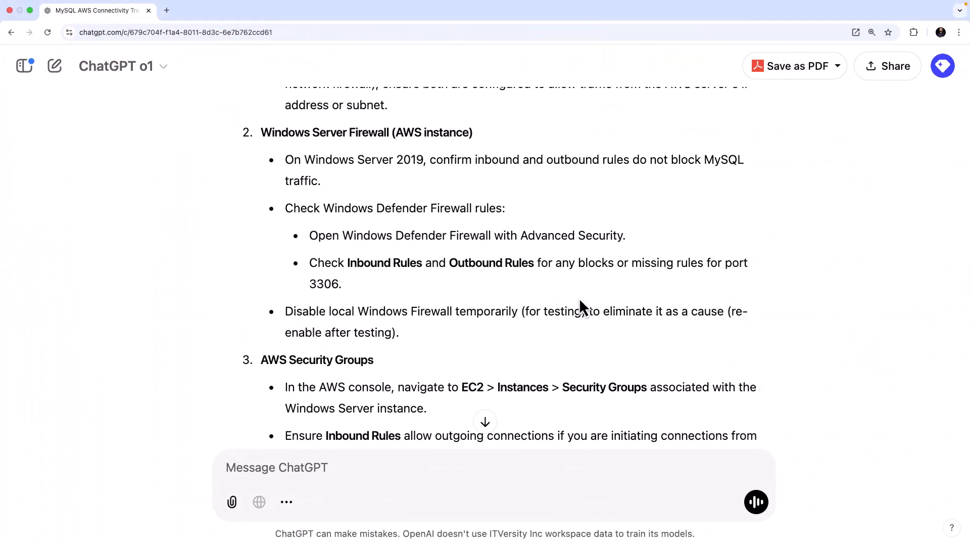
mouse_move(752, 485)
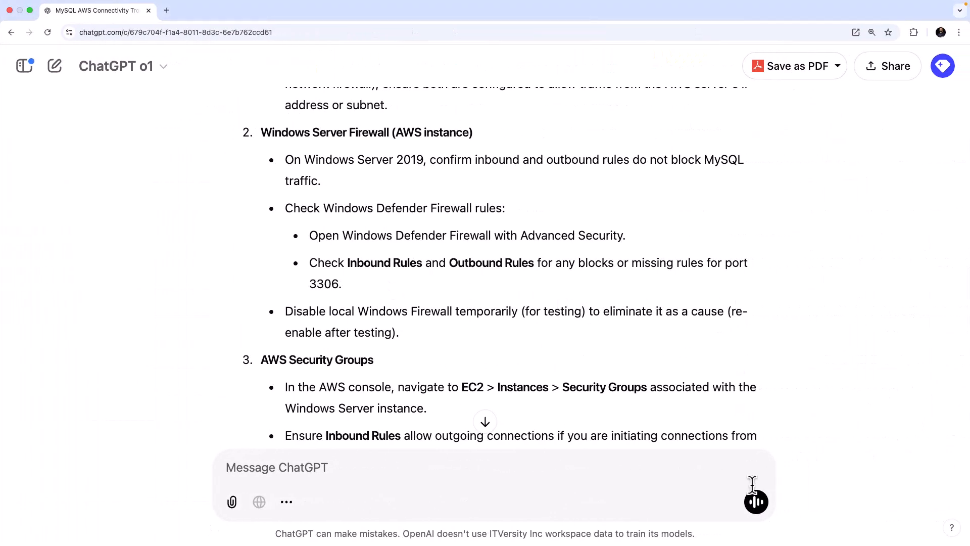
left_click(755, 501)
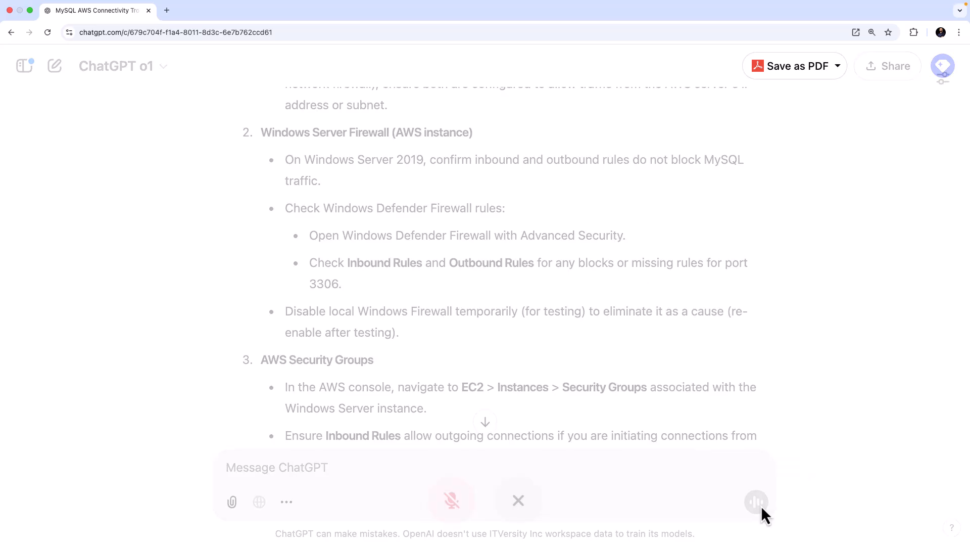
left_click(756, 501)
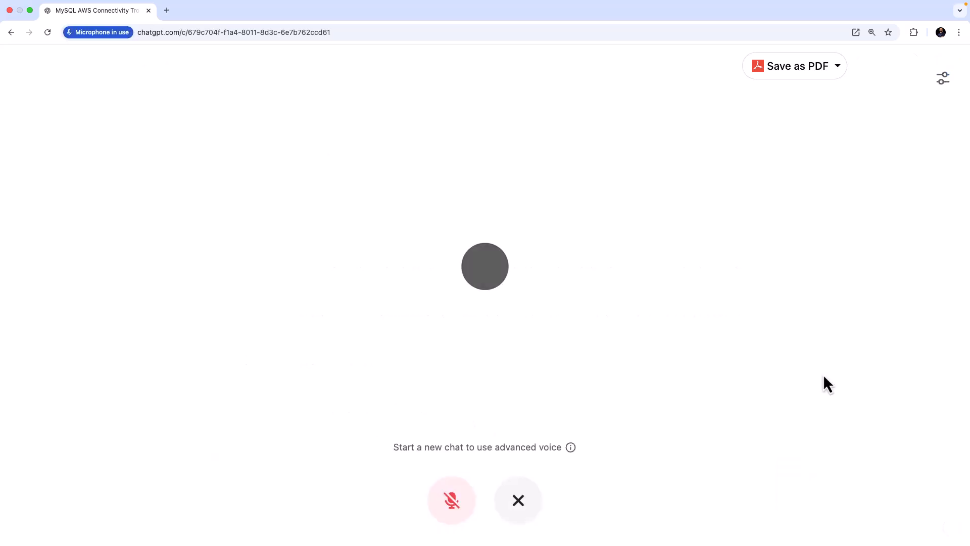
left_click(452, 500)
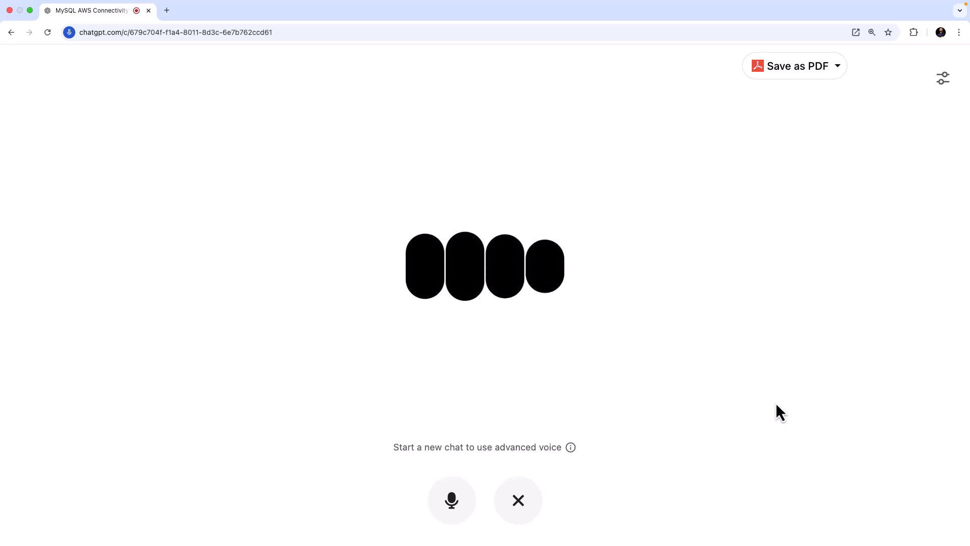
mouse_move(681, 507)
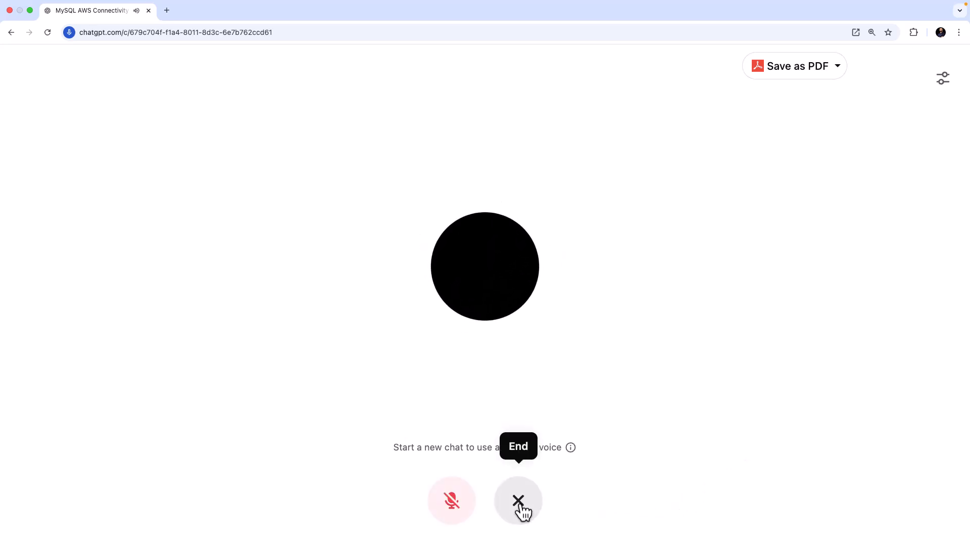
End the voice session, then arrange the Early access and CustomGPT notes into the grid.
left_click(518, 500)
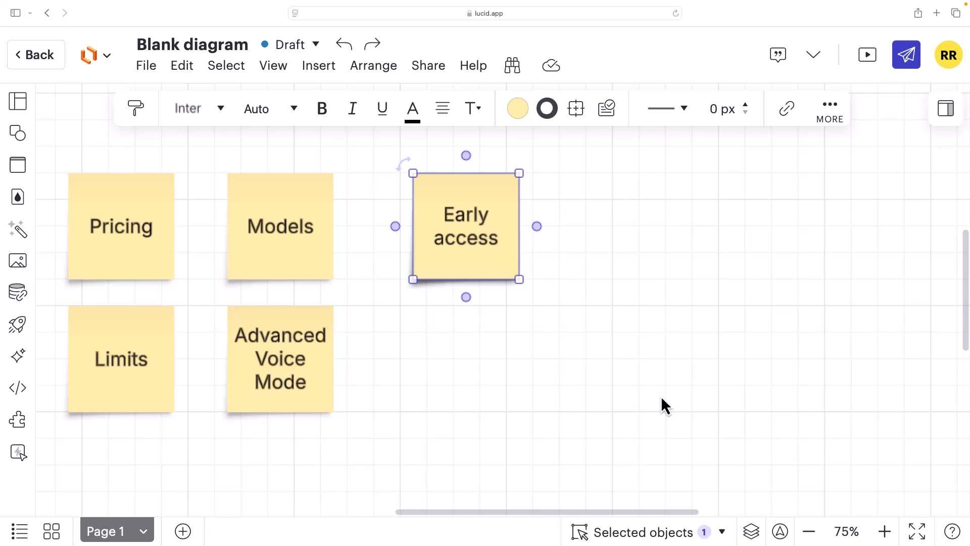
left_click_drag(465, 226, 466, 337)
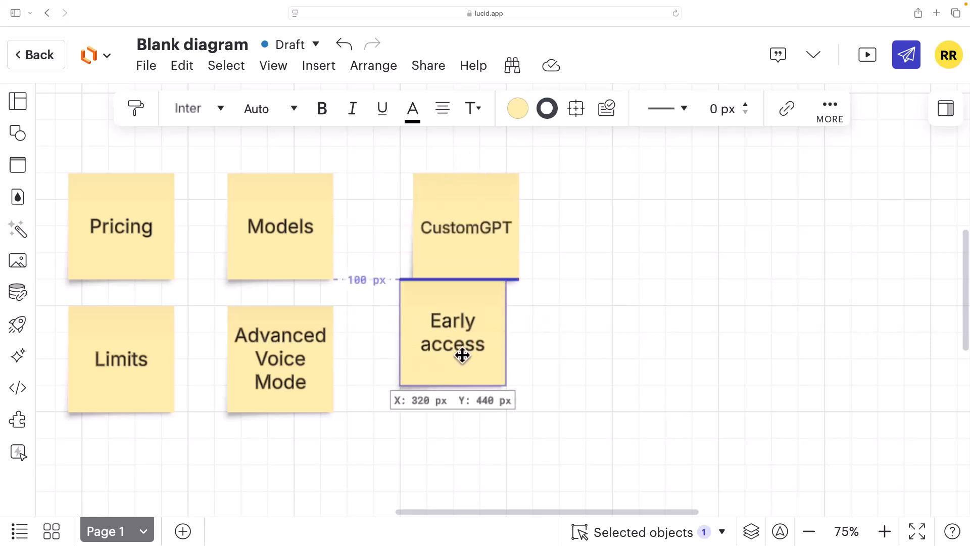
left_click_drag(458, 334, 466, 359)
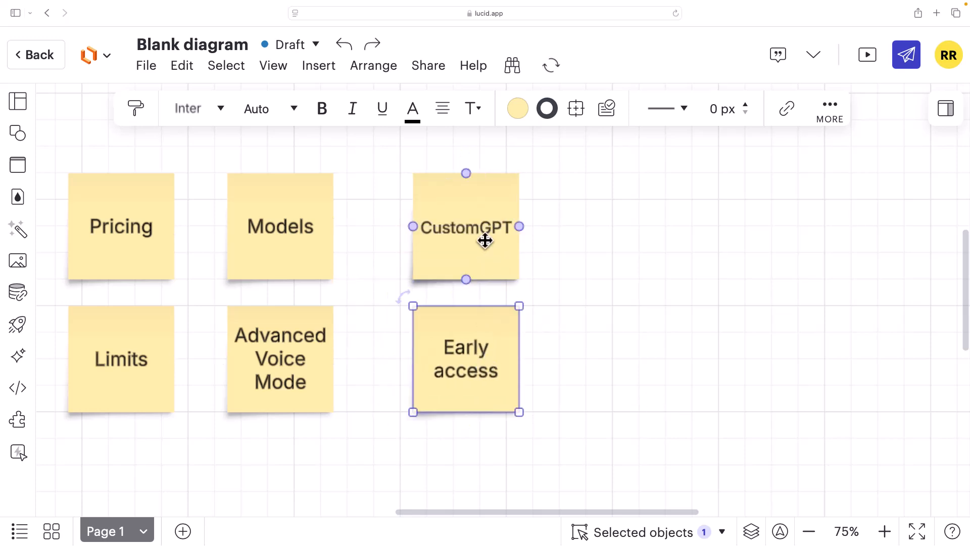
left_click_drag(466, 227, 611, 227)
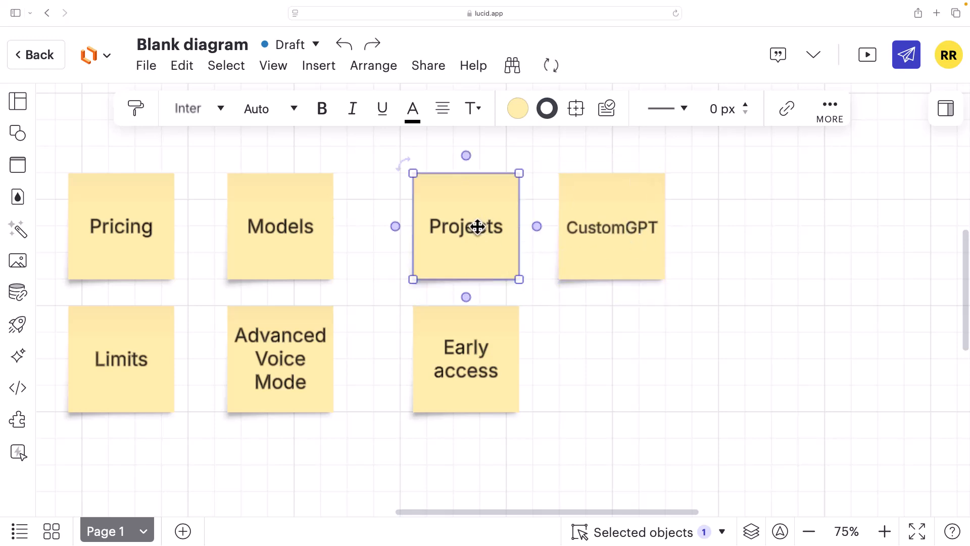
left_click(611, 227)
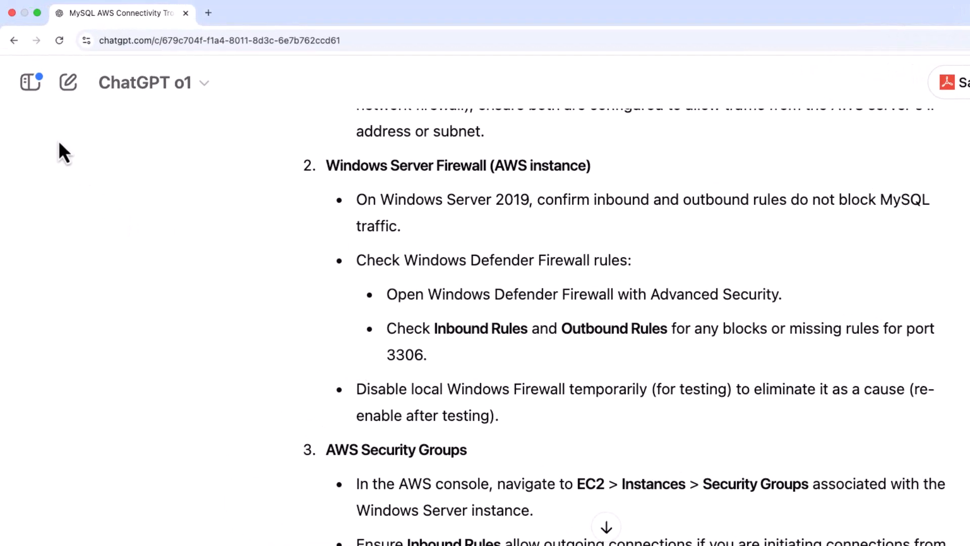
Show the Projects sidebar, then open and dismiss a new project naming dialog.
left_click(30, 83)
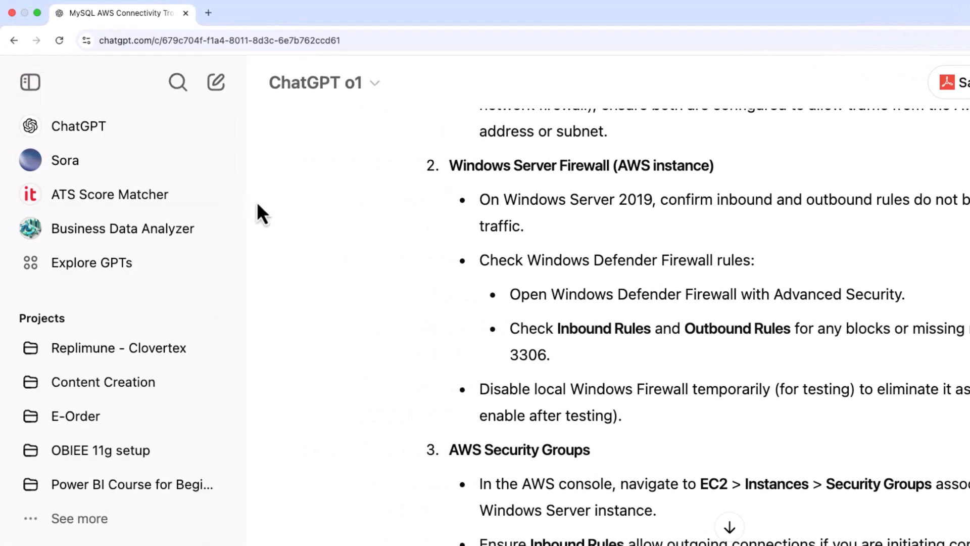
mouse_move(59, 331)
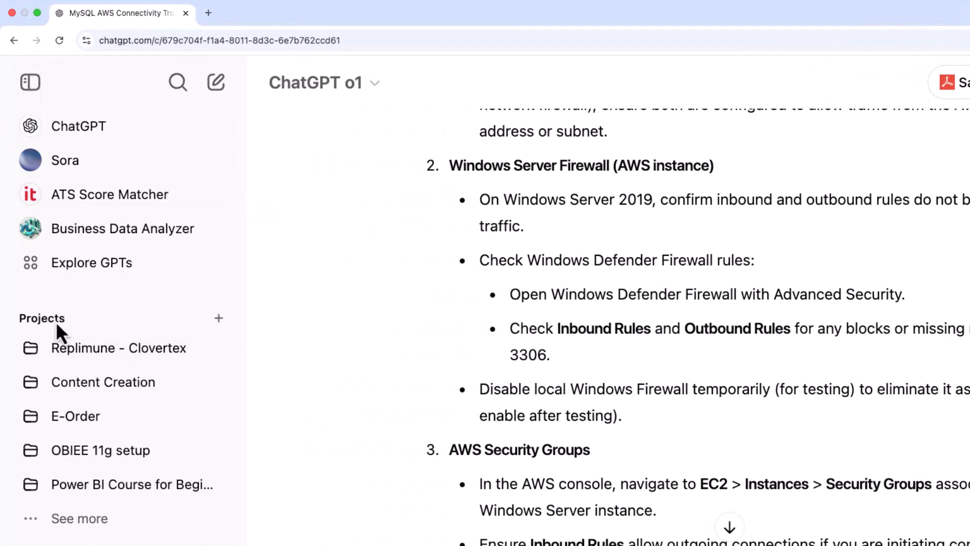
mouse_move(218, 317)
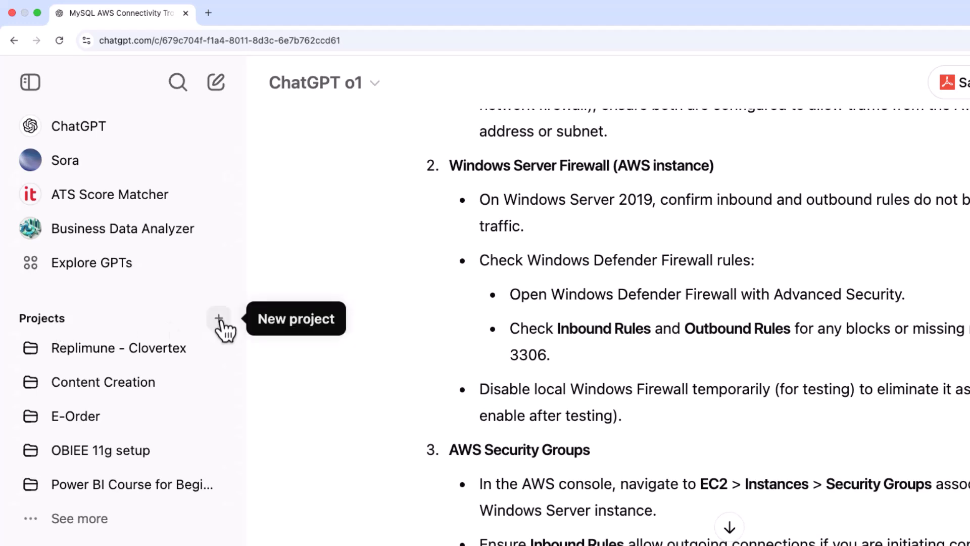
left_click(219, 318)
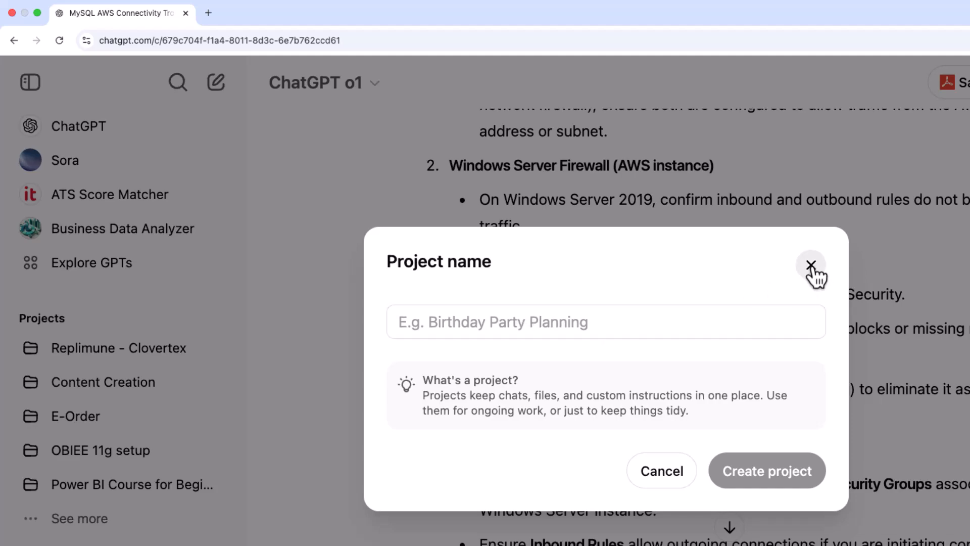
left_click(812, 265)
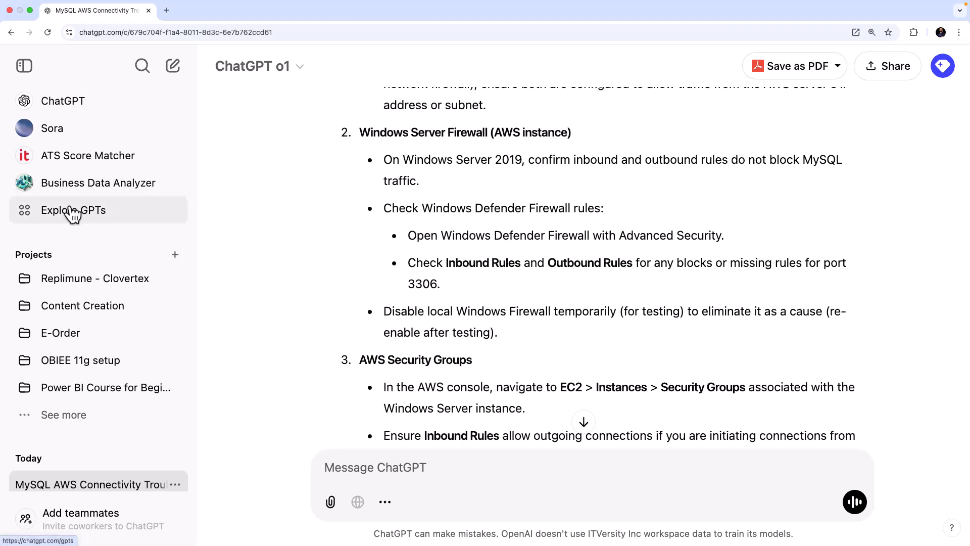
left_click(73, 210)
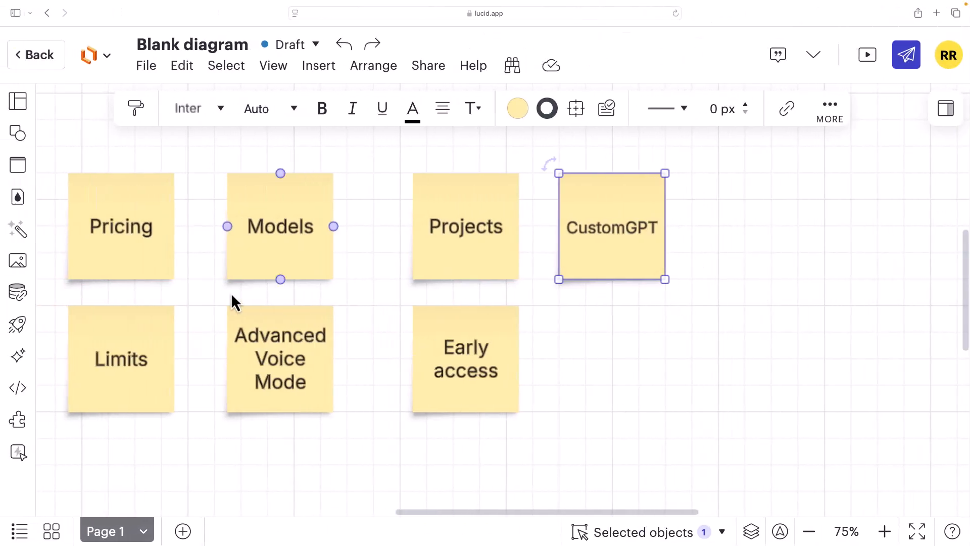
left_click(120, 226)
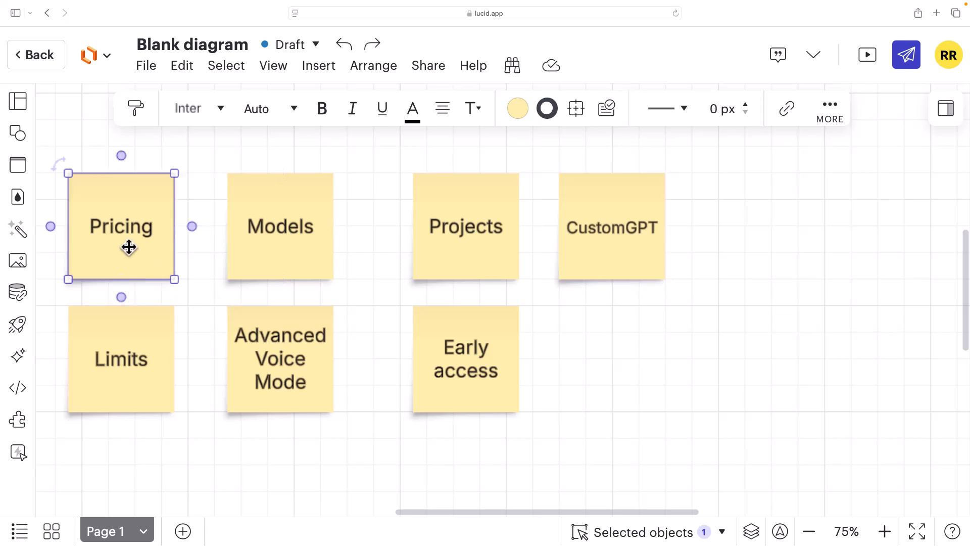
left_click(279, 225)
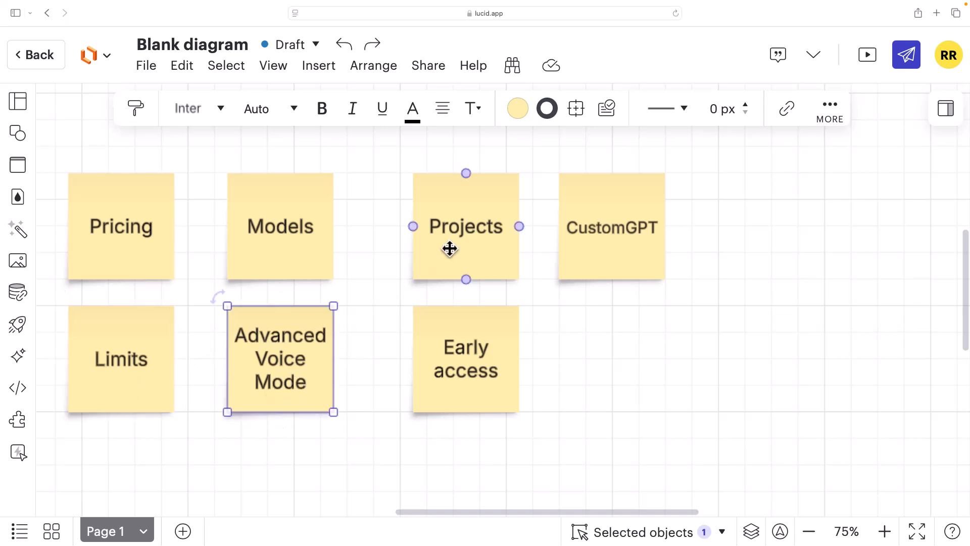
left_click(465, 226)
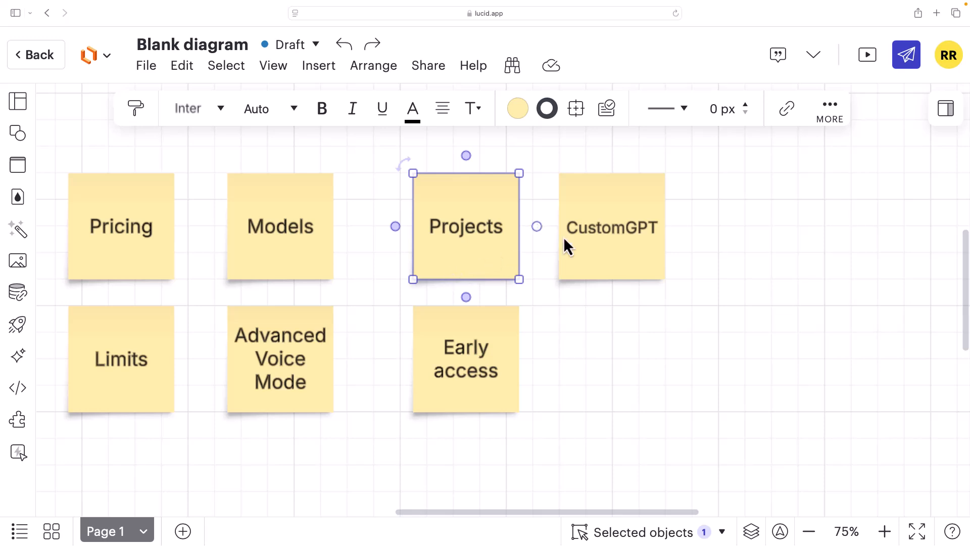
left_click(465, 358)
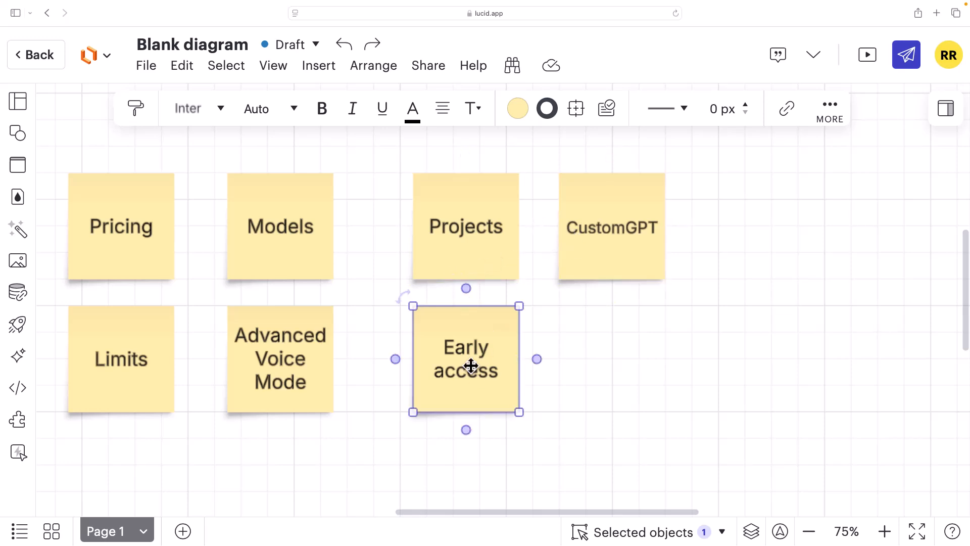